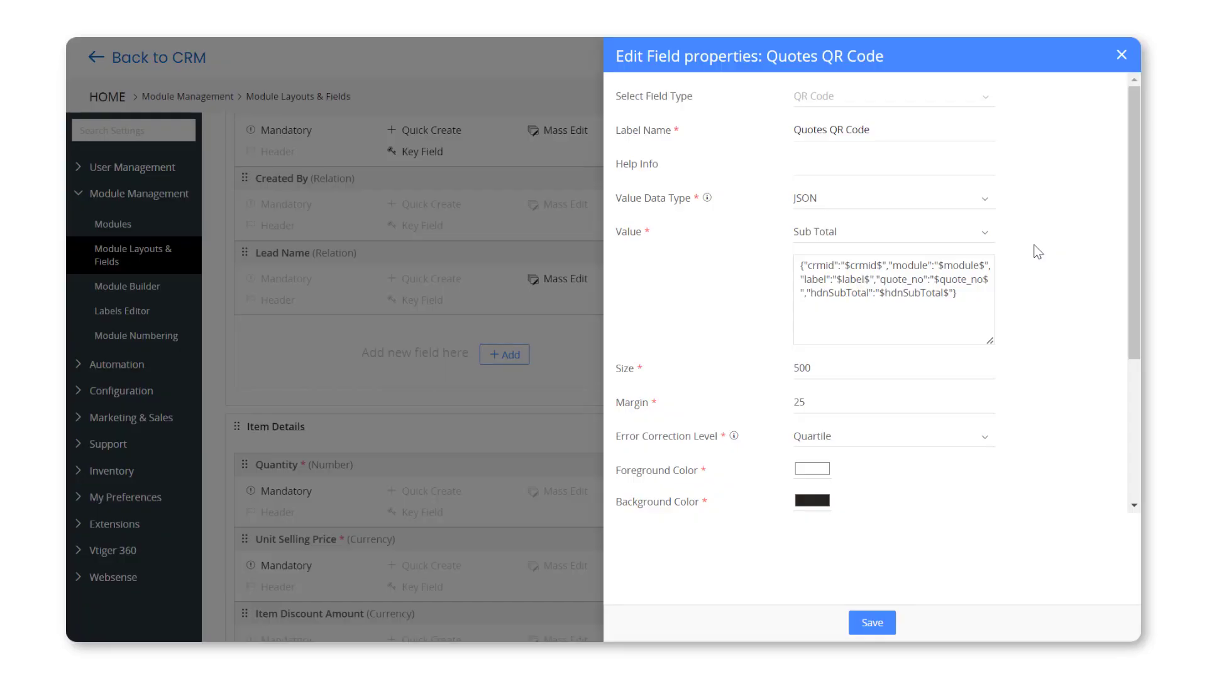
- Save the Quotes QR Code field and view its QR code on the Home Theatre quote
left_click(870, 623)
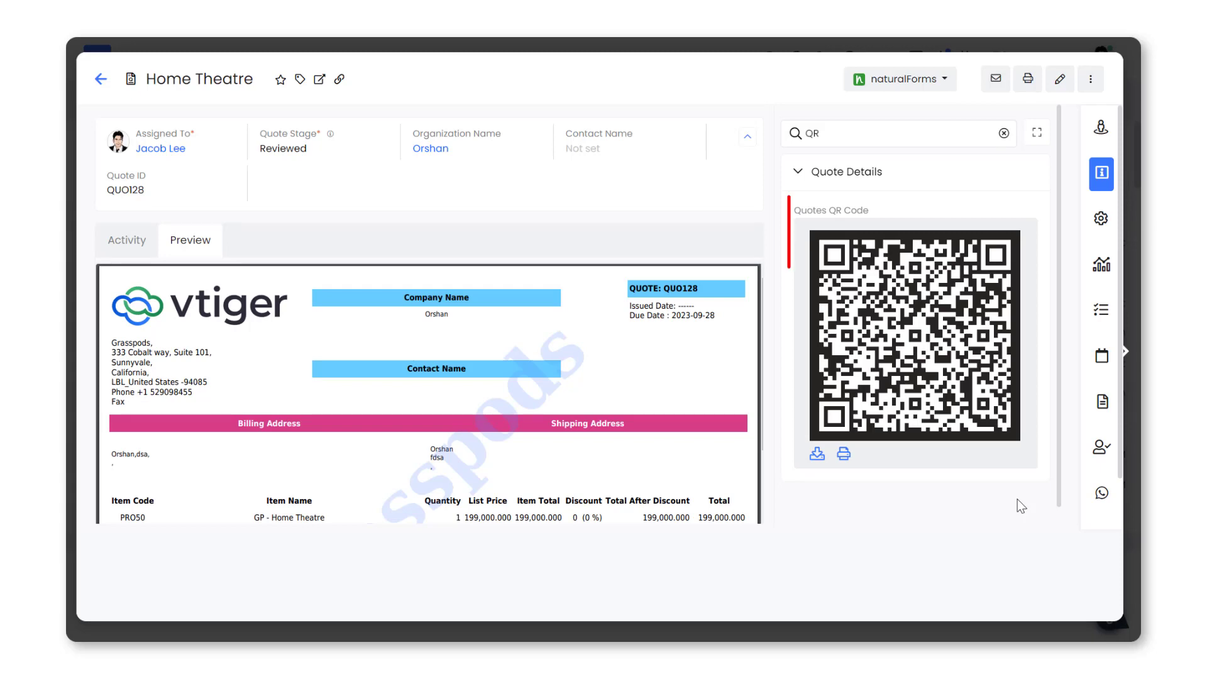
left_click(913, 334)
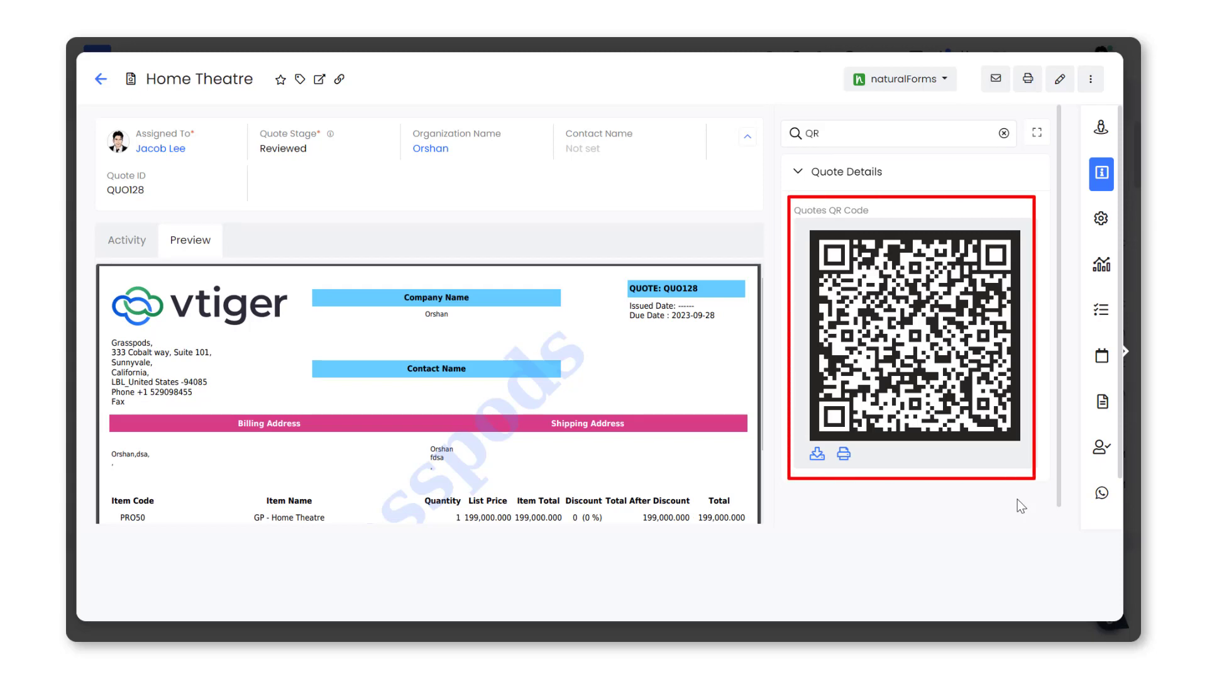